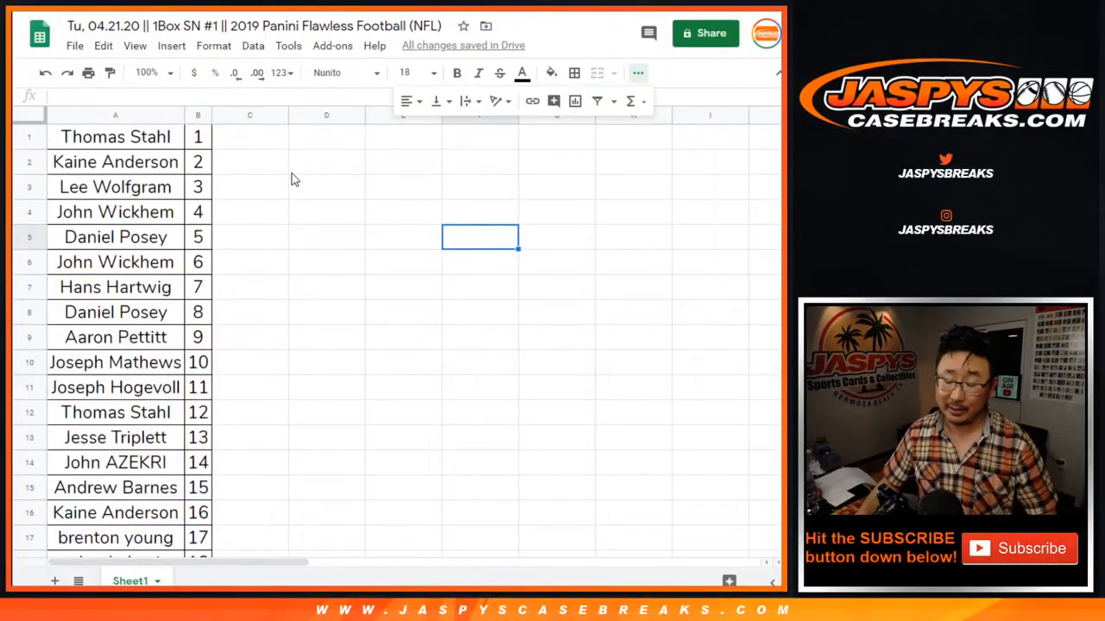
Copy the break-list names from column A and paste them into RANDOM.ORG's List Randomizer.
{"action": "left_click", "coordinate": [115, 137]}
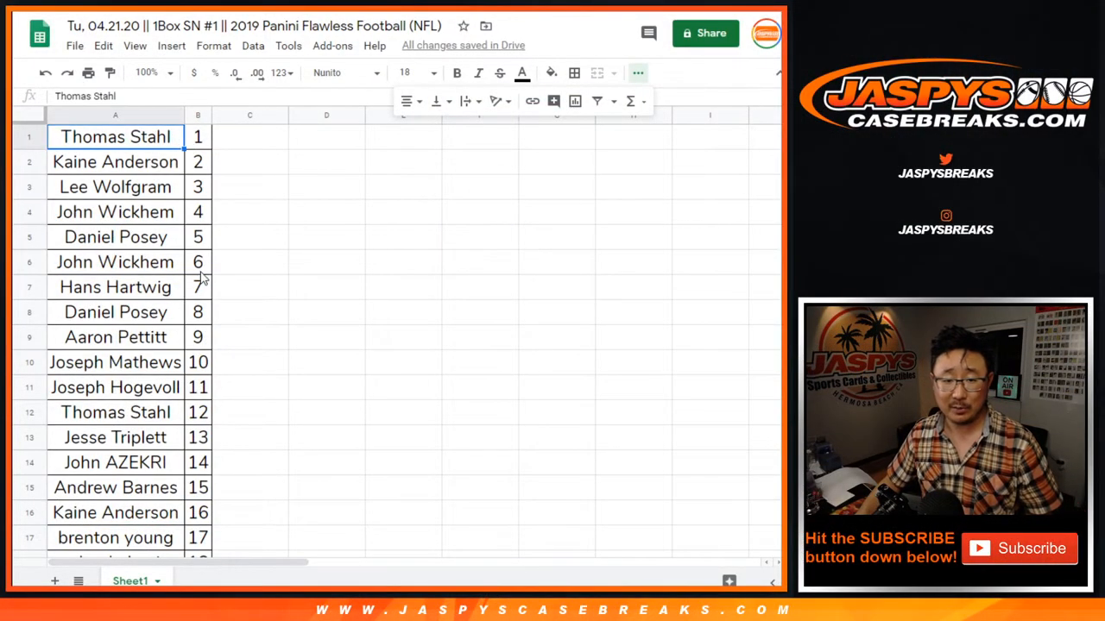
{"action": "scroll", "scroll_direction": "down", "scroll_amount": 3}
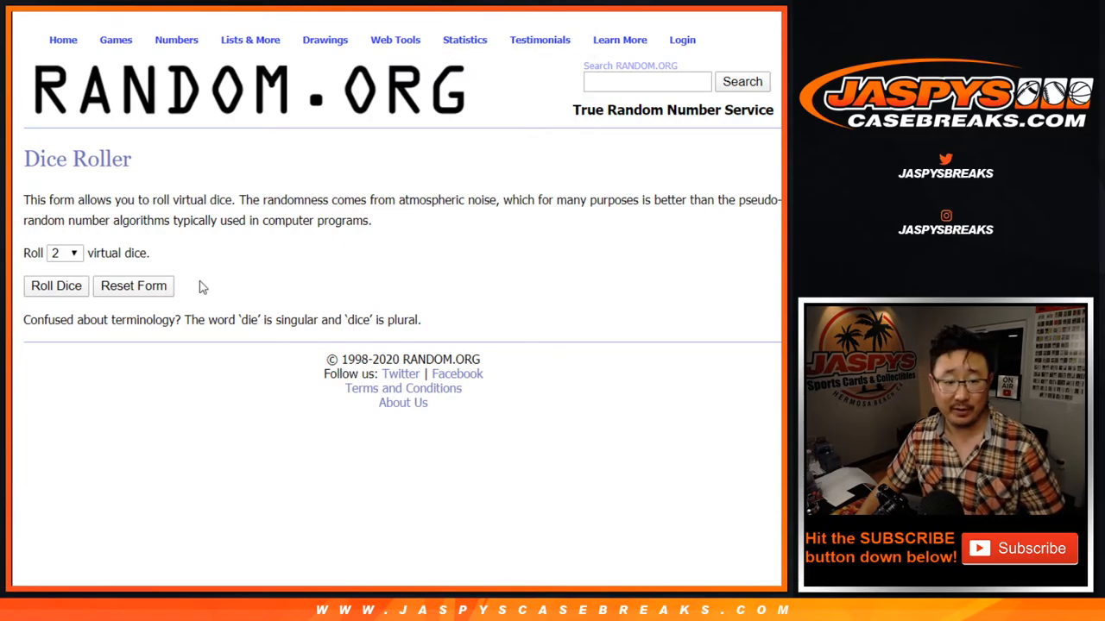
{"action": "left_click", "coordinate": [55, 286]}
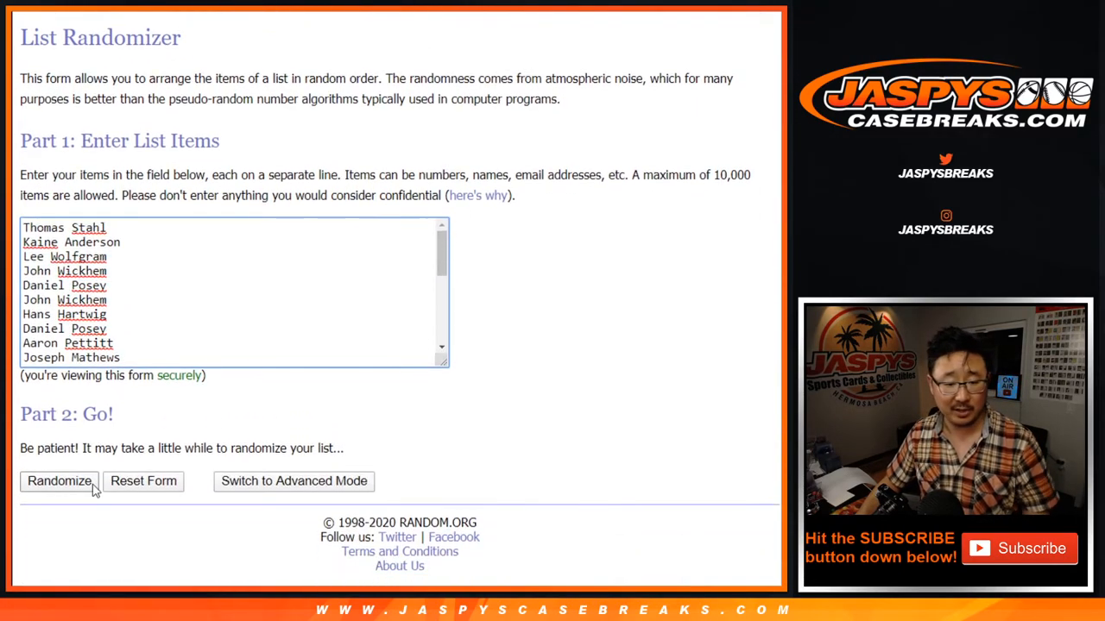
Randomize the 25-name list, then repeat with Again! until it reads randomized 7 times.
{"action": "left_click", "coordinate": [59, 481]}
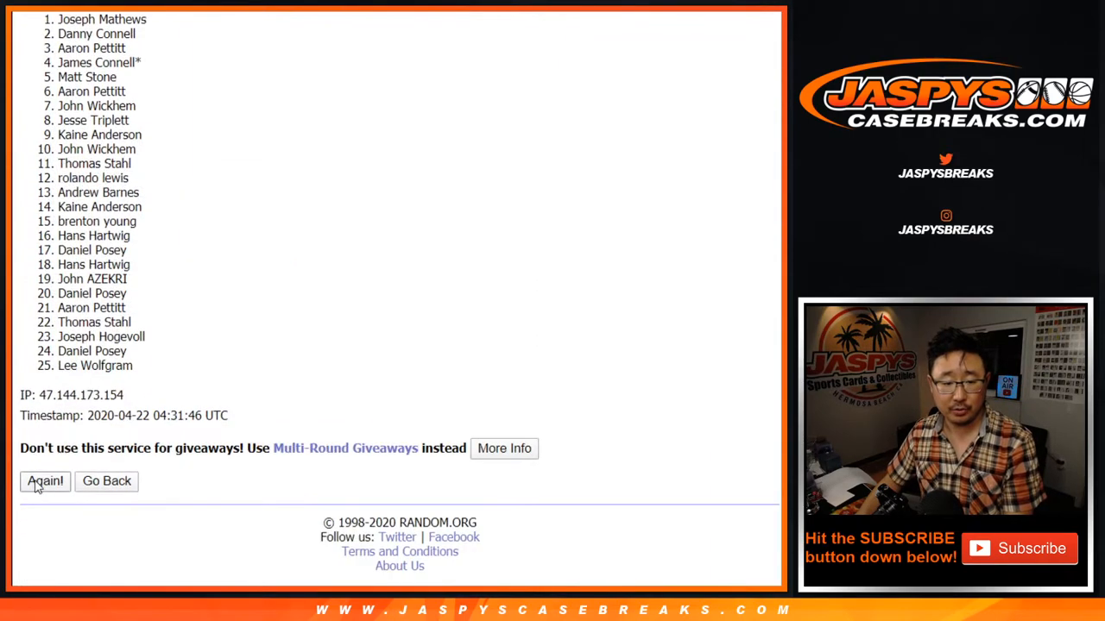
{"action": "left_click", "coordinate": [44, 481]}
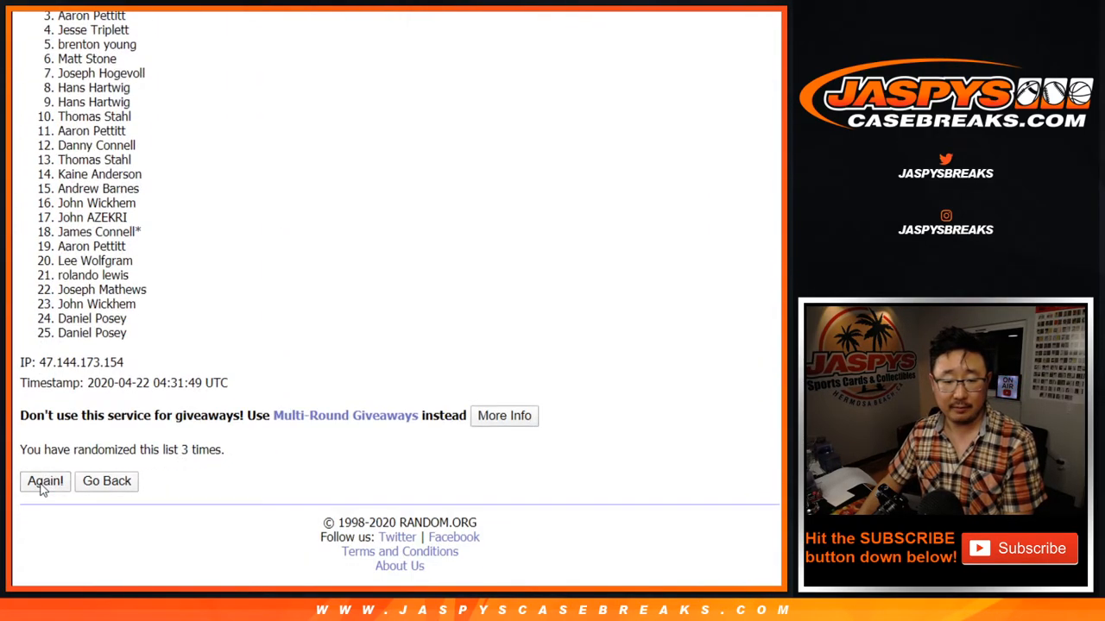
{"action": "left_click", "coordinate": [44, 481]}
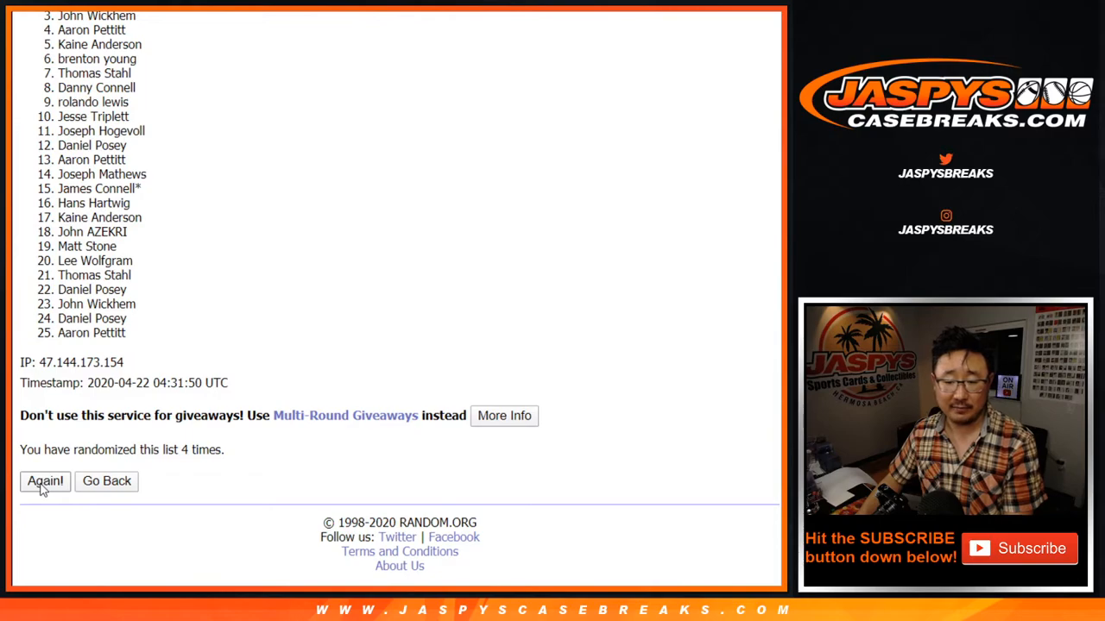
{"action": "left_click", "coordinate": [45, 481]}
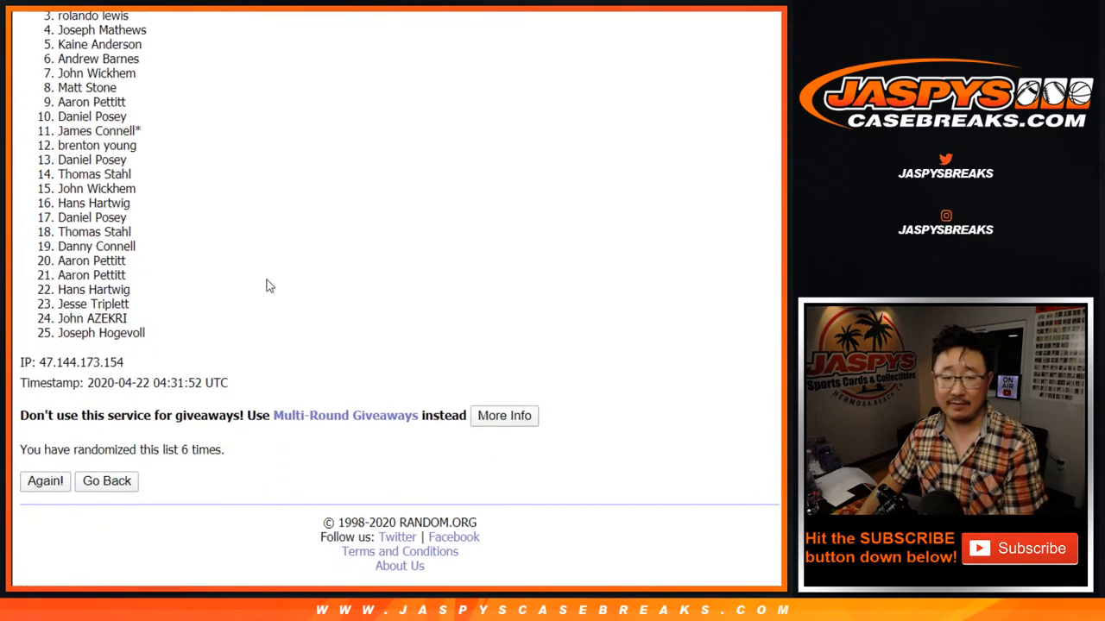
{"action": "left_click", "coordinate": [45, 481]}
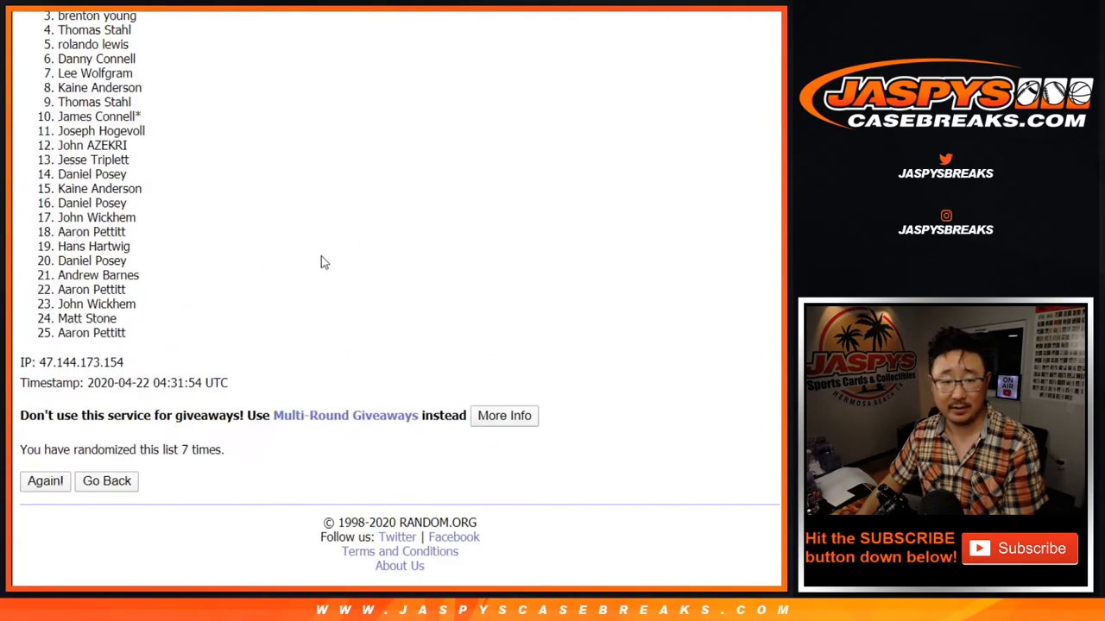